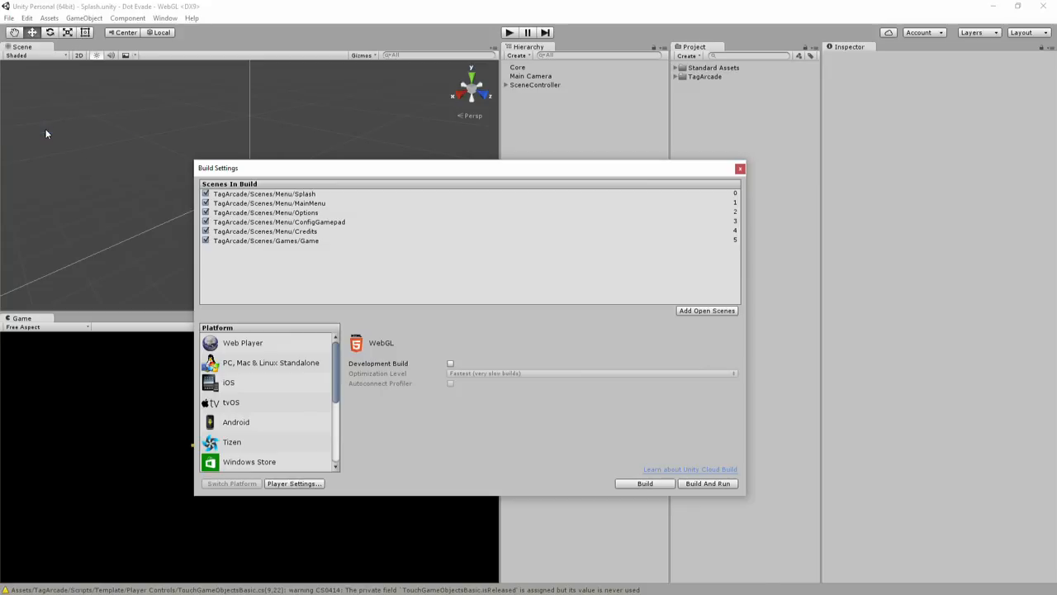
mouse_move(314, 497)
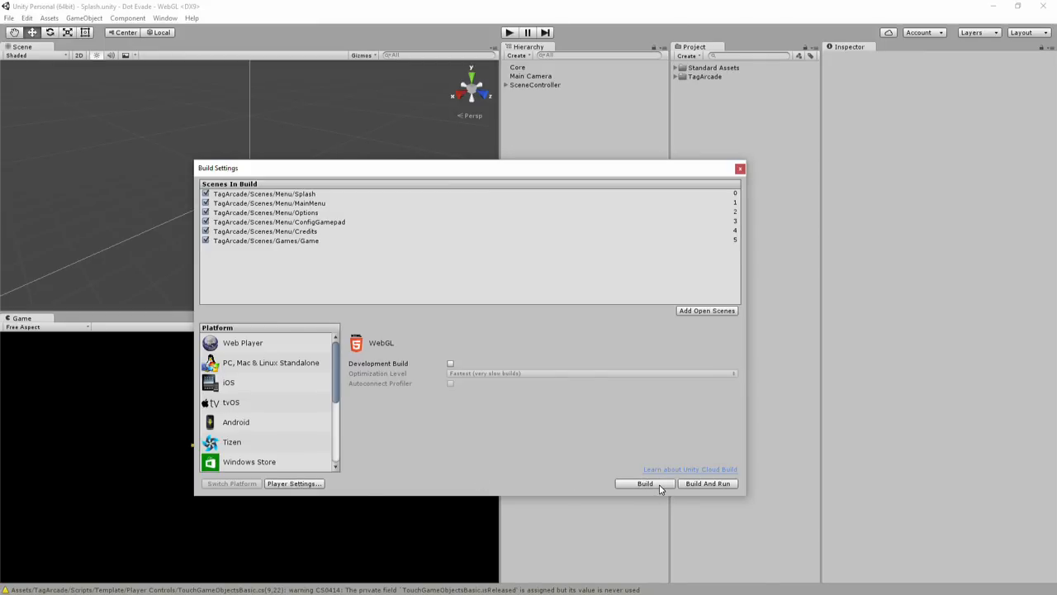
Step: Start the WebGL build from Build Settings, bringing up the destination folder picker
click(644, 482)
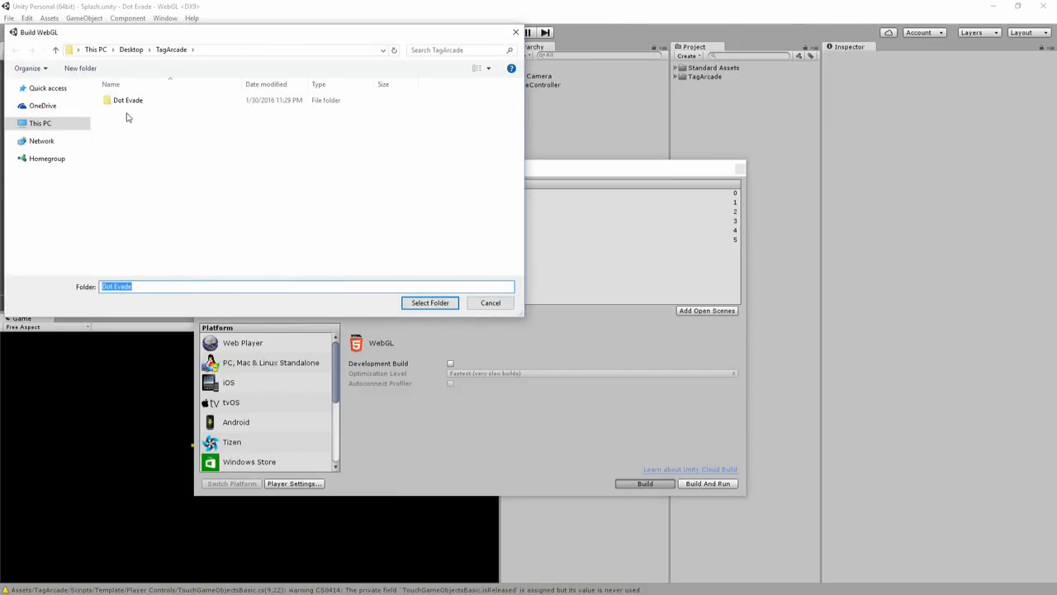
Step: Choose the Dot Evade folder as the build destination and run the WebGL build
click(129, 101)
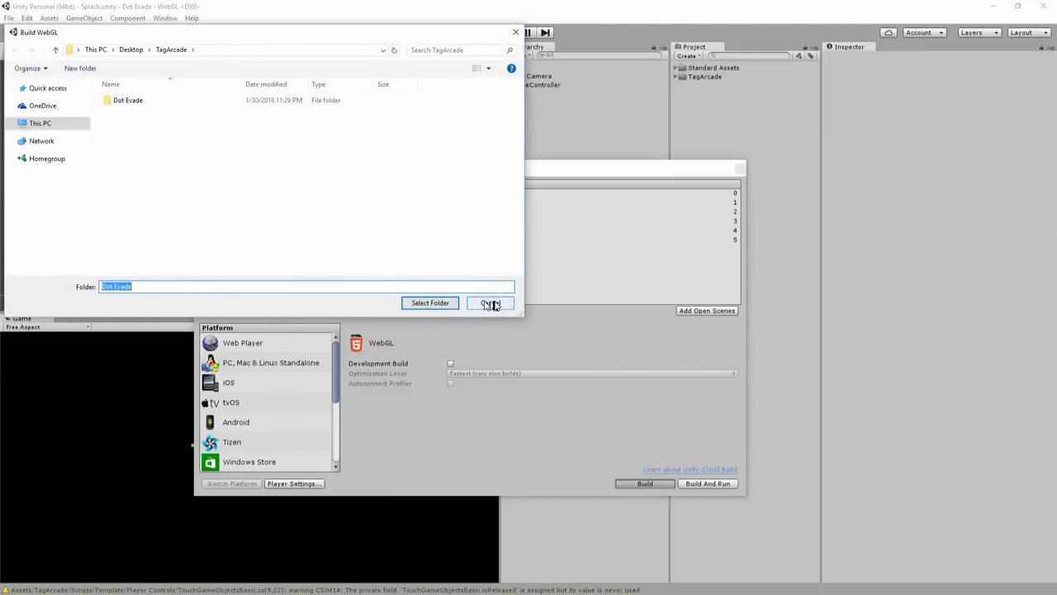
click(489, 303)
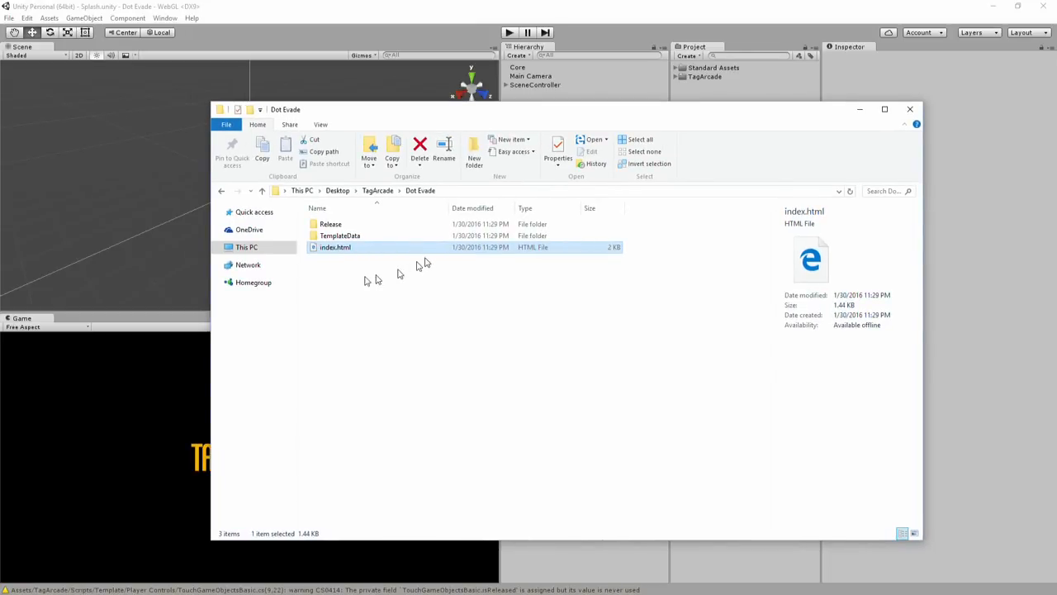
mouse_move(354, 279)
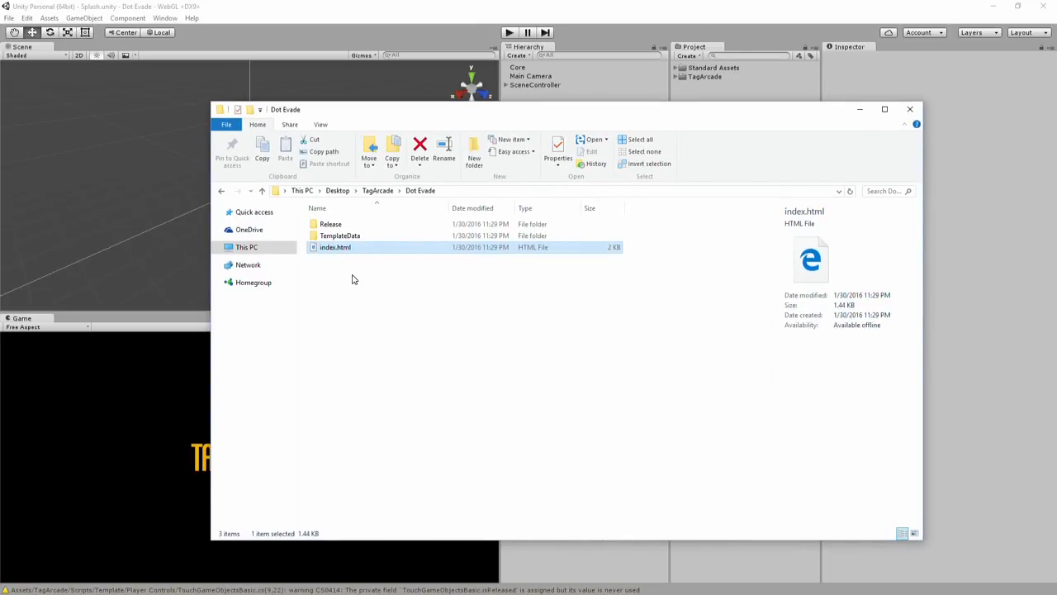
mouse_move(332, 271)
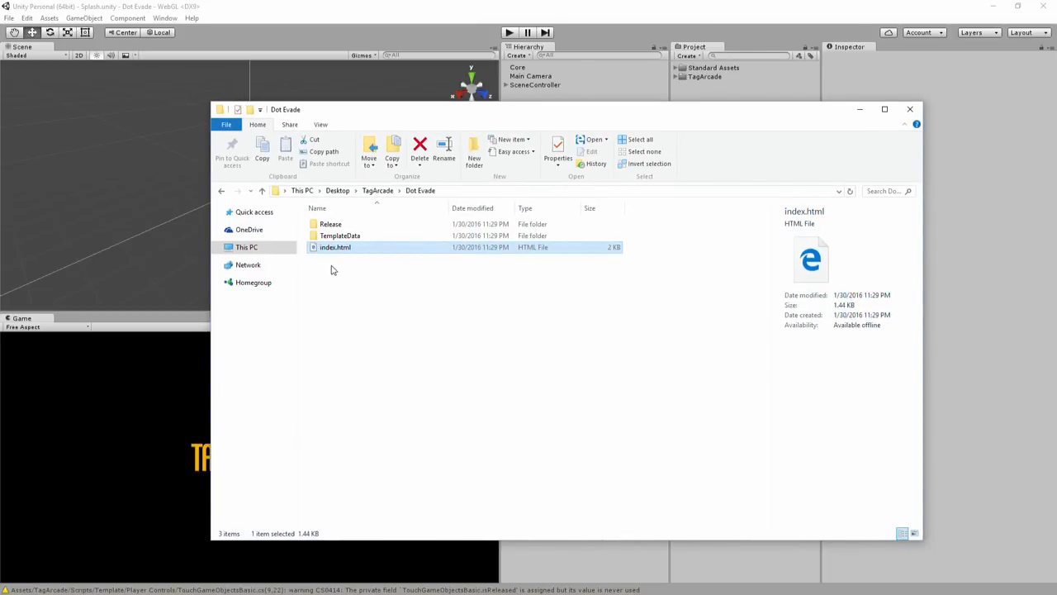
mouse_move(333, 255)
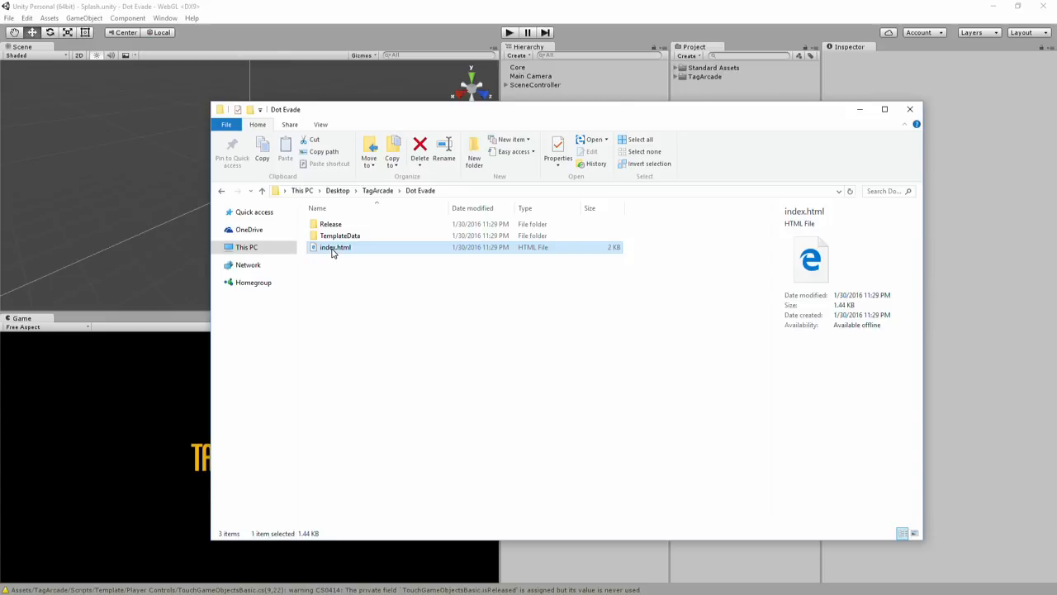
Step: Launch the exported index.html from the Dot Evade folder to test the build in the browser
double_click(335, 248)
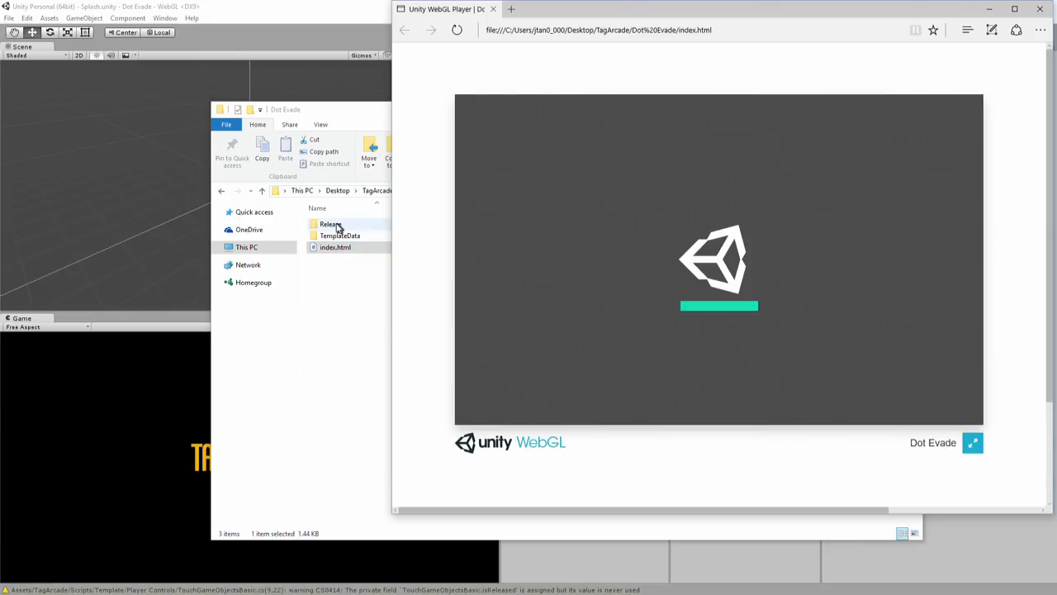
click(330, 224)
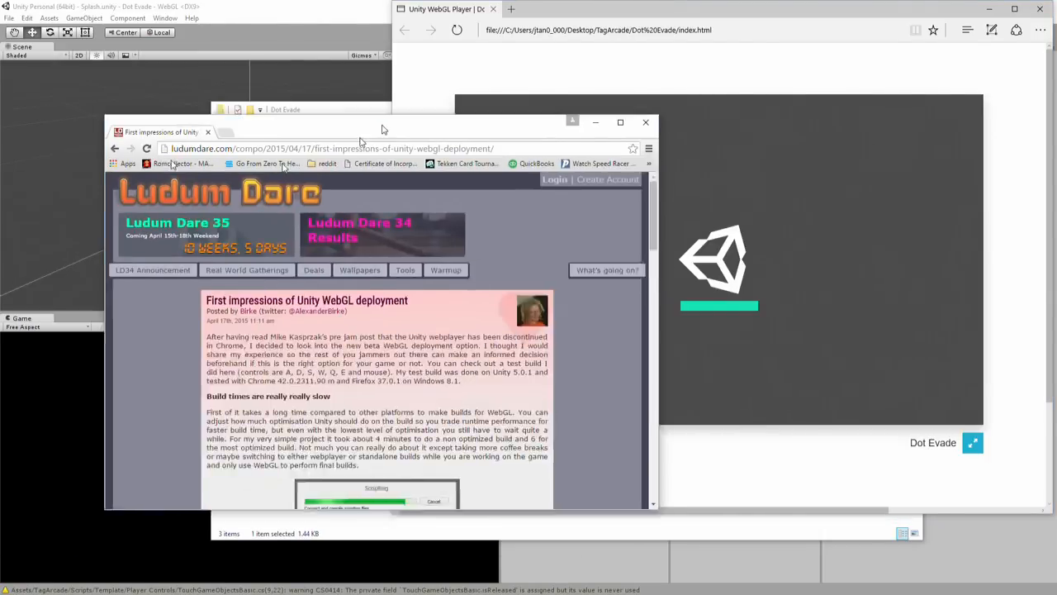
Step: Read the 'First impressions of Unity WebGL deployment' article and highlight its .htaccess exclusion tip
click(621, 122)
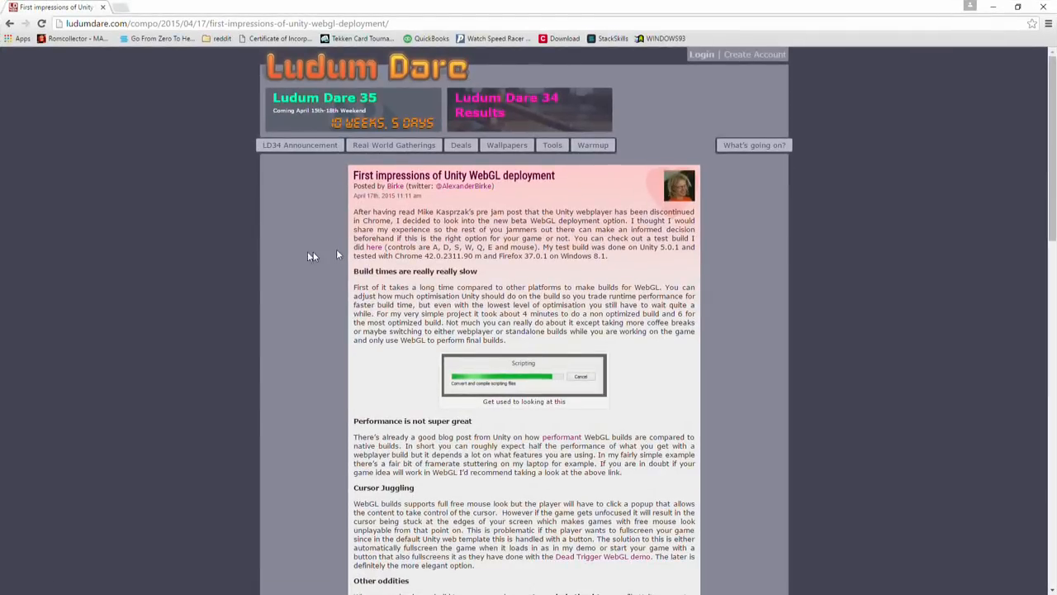
mouse_move(277, 176)
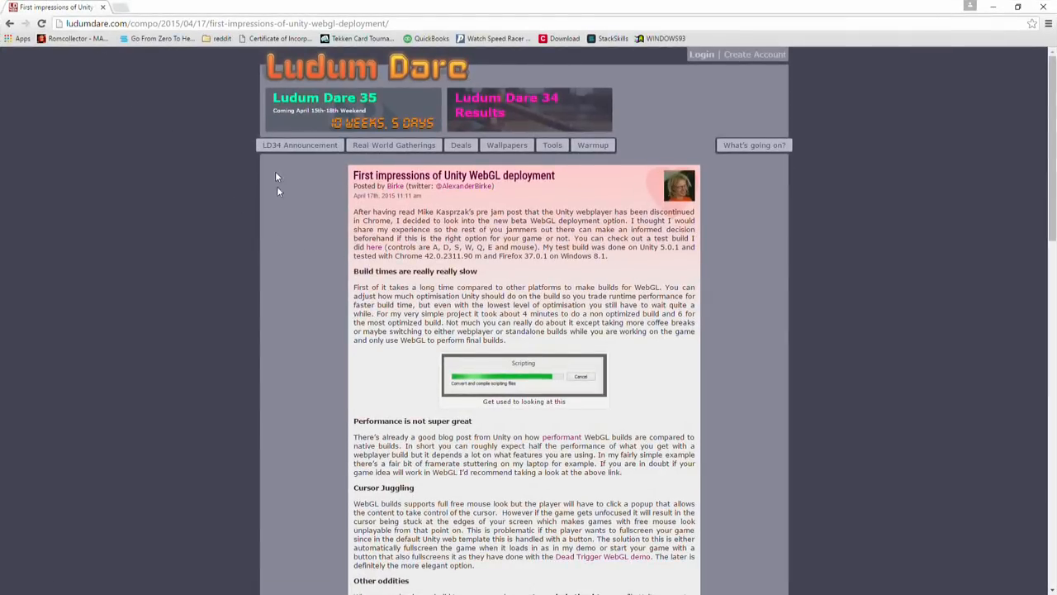
scroll(down, 3)
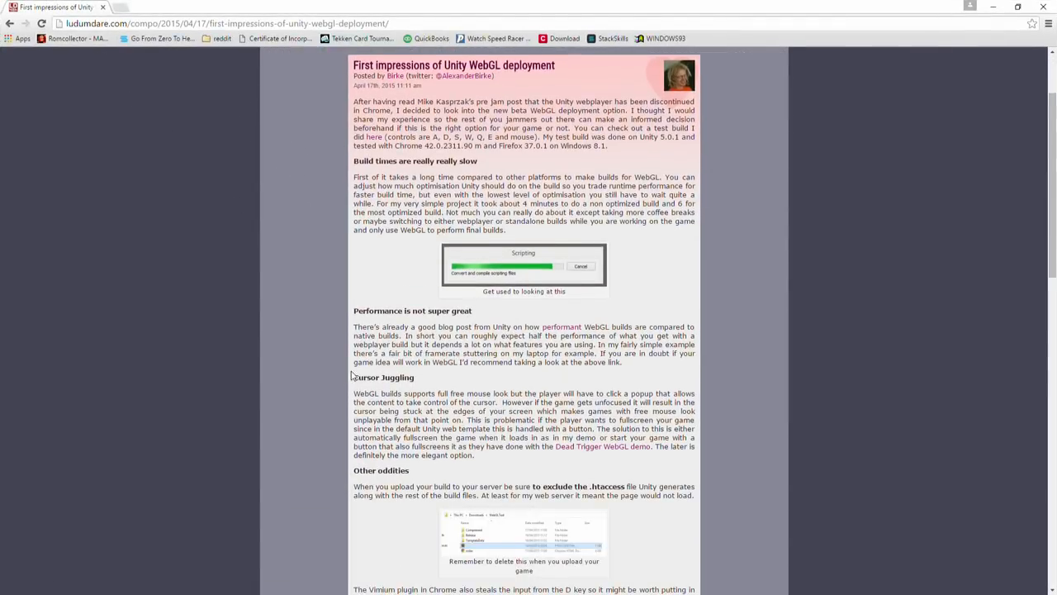
scroll(down, 3)
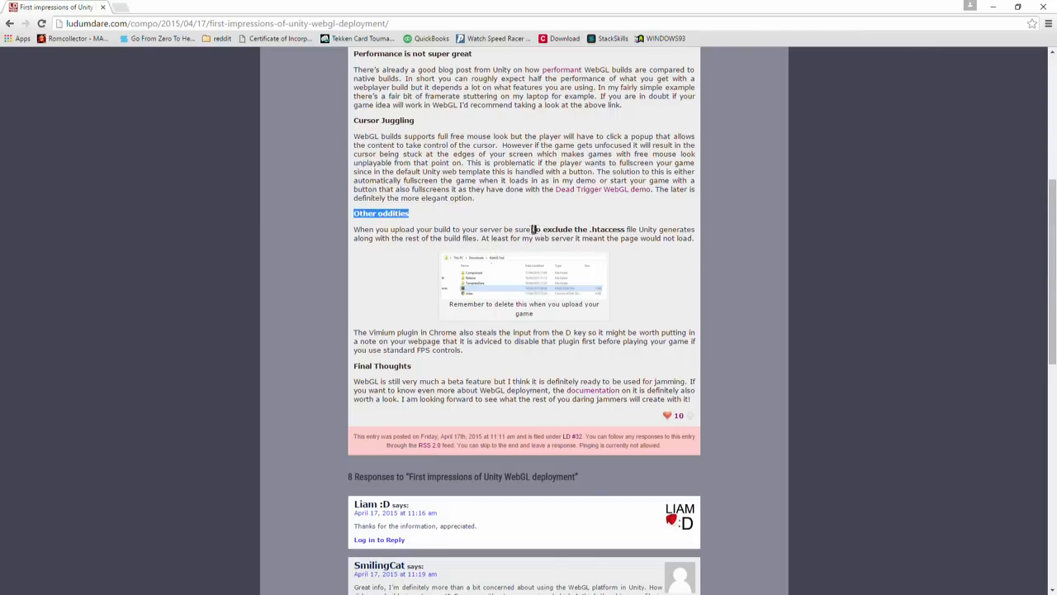
drag(532, 228, 624, 227)
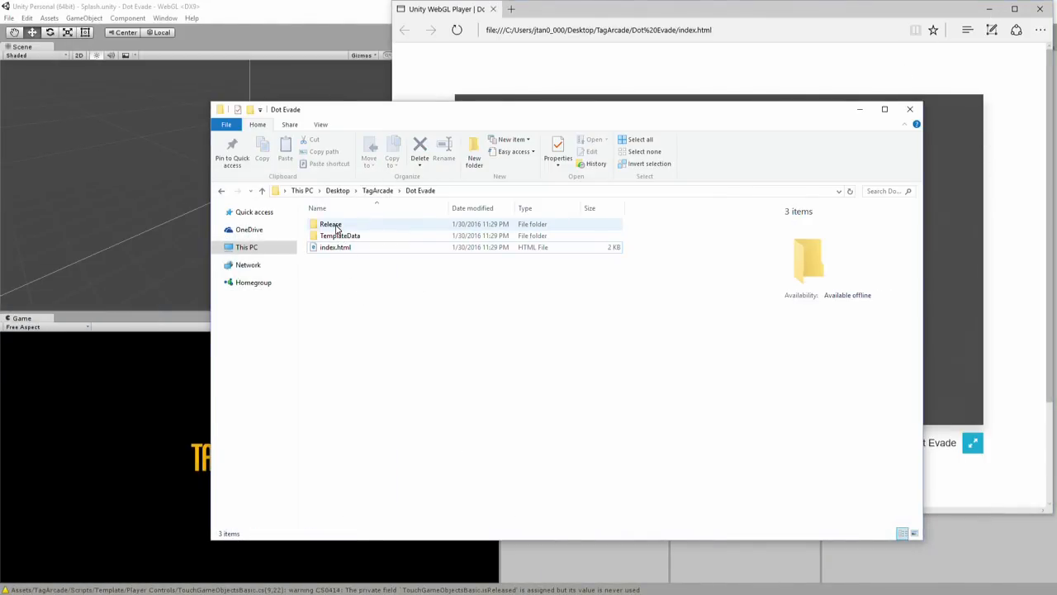
Step: Remove the .htaccess file from the build's Release folder and return to the Dot Evade folder
double_click(330, 225)
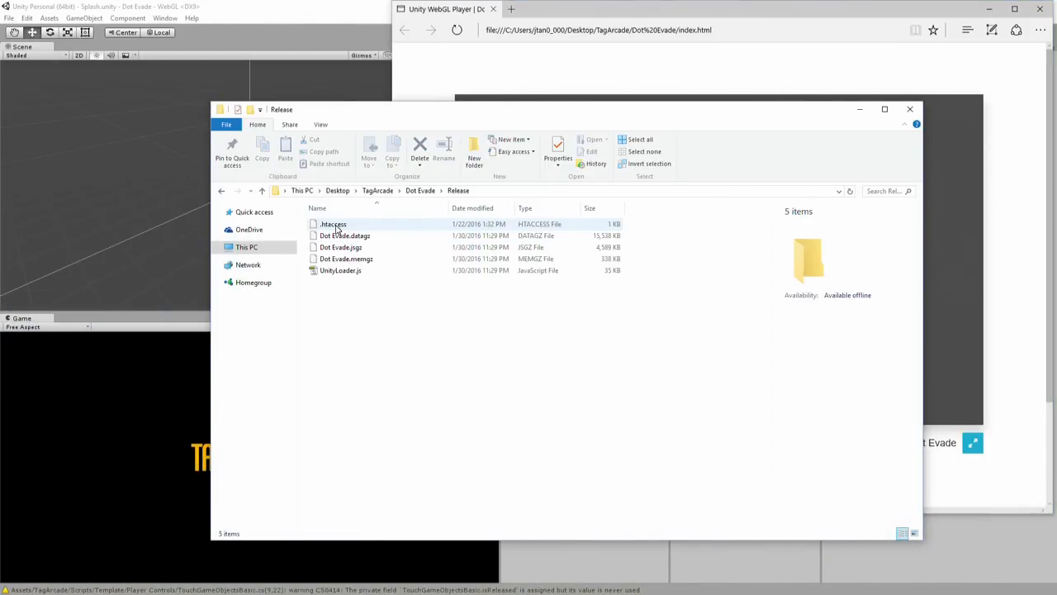
click(333, 225)
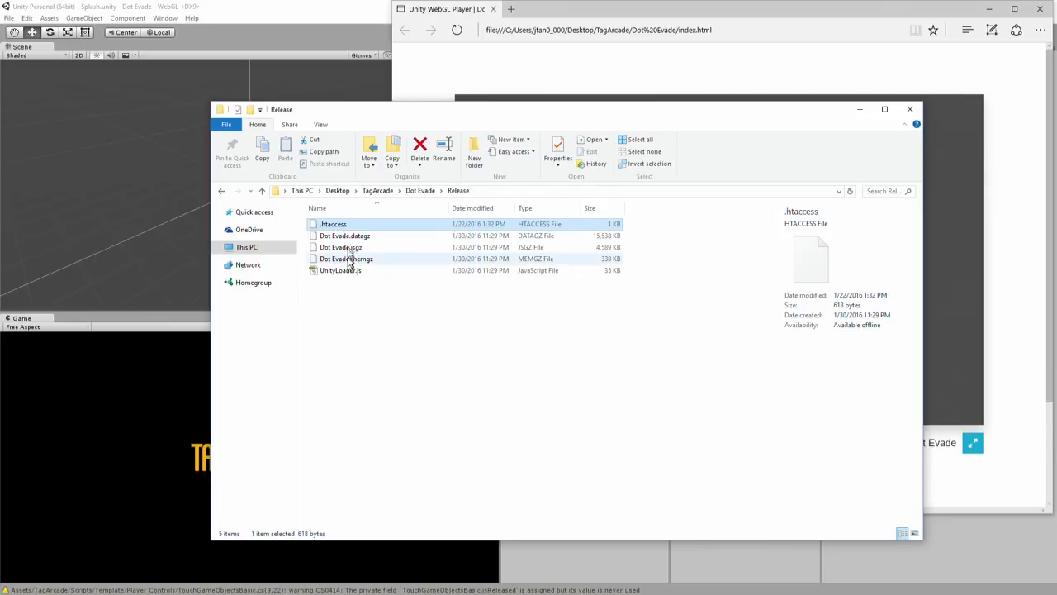
right_click(334, 225)
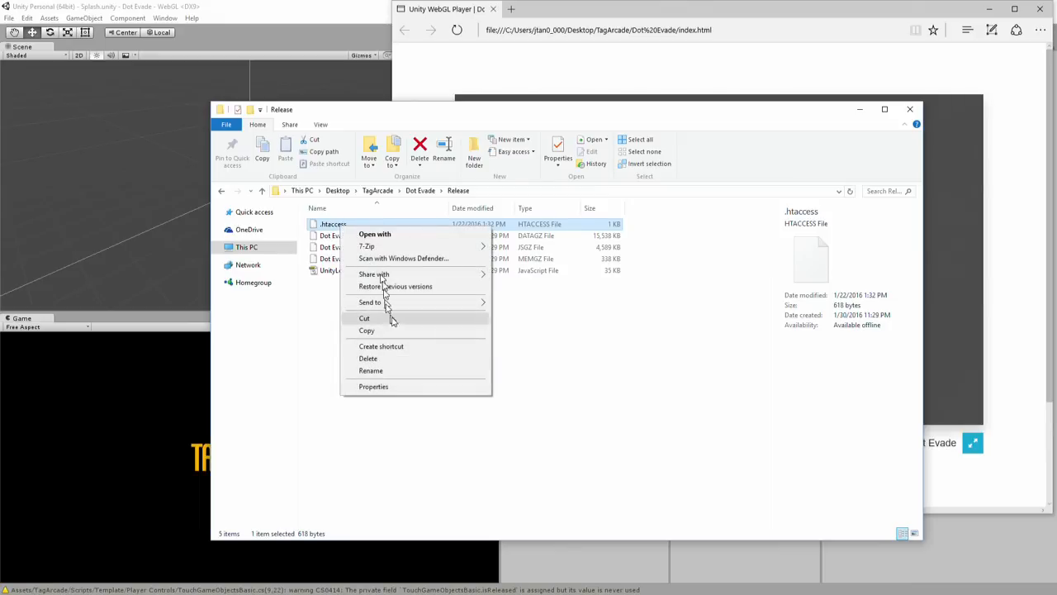
click(366, 356)
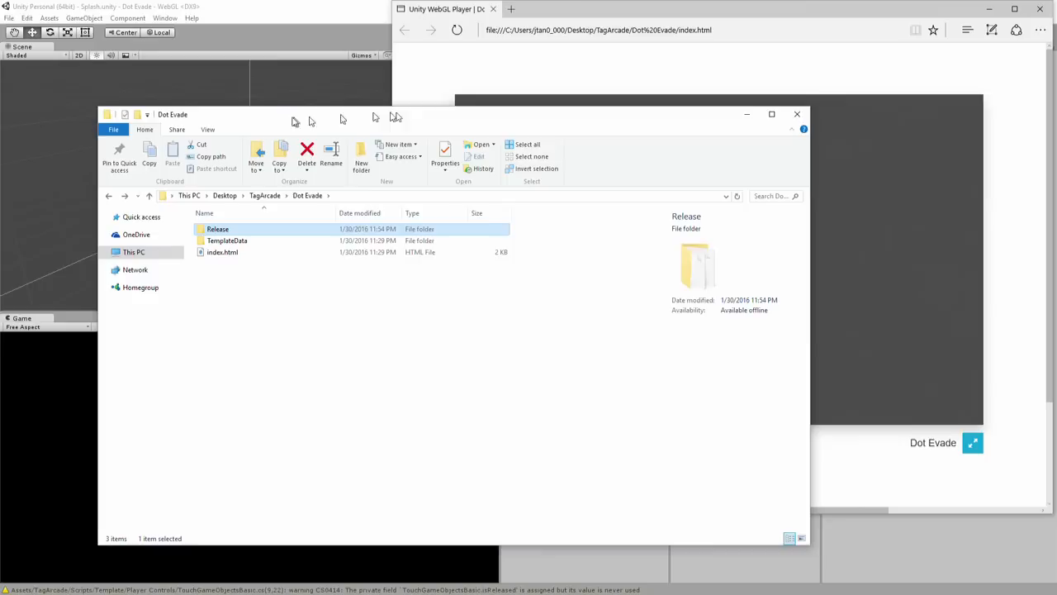
click(456, 30)
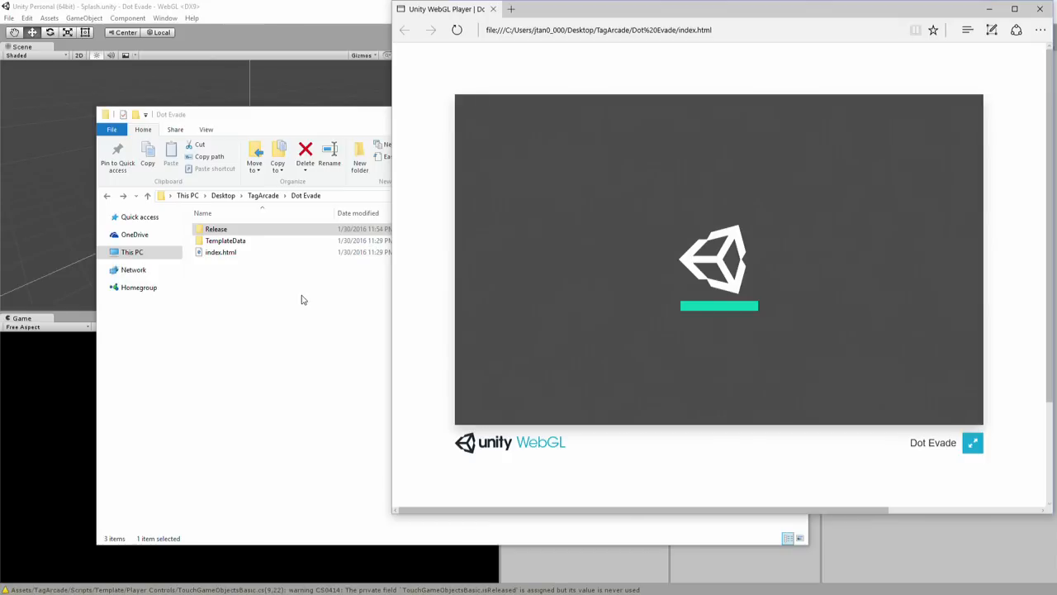
mouse_move(628, 352)
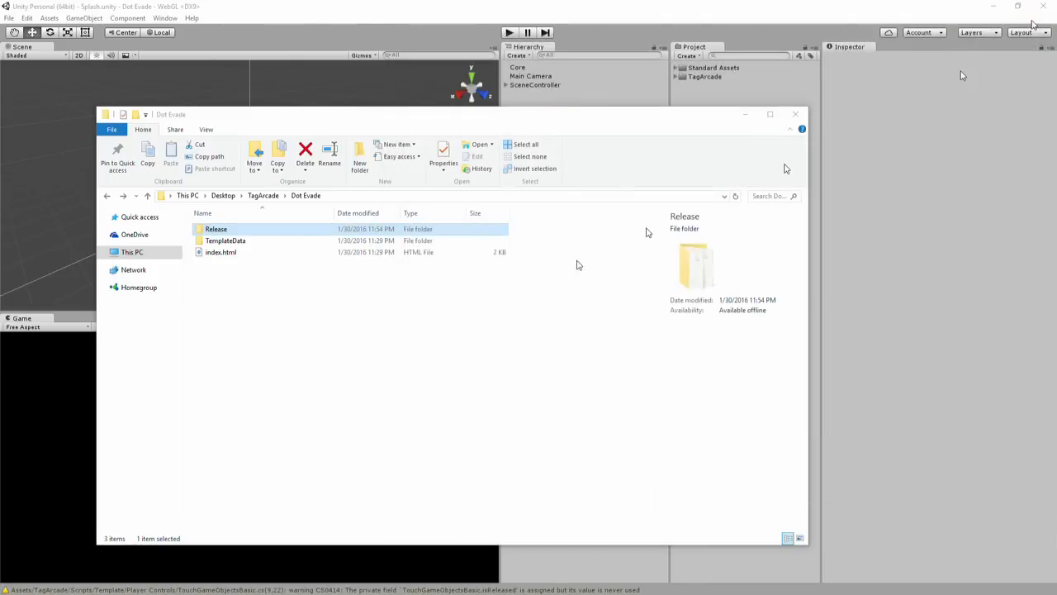
Step: Launch the Dot Evade build's index.html in Firefox via Open with
double_click(221, 251)
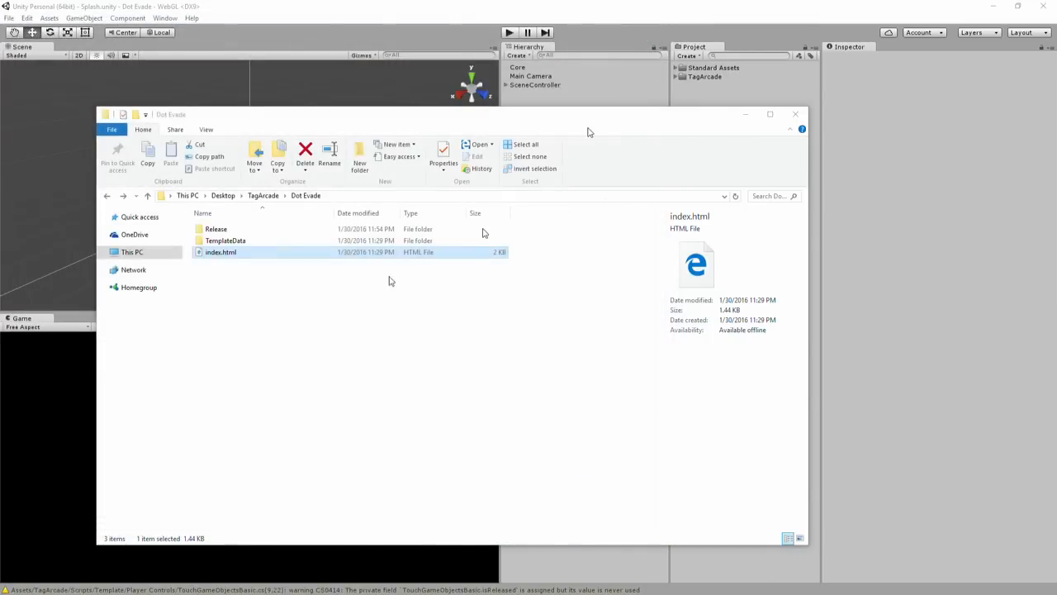
right_click(222, 251)
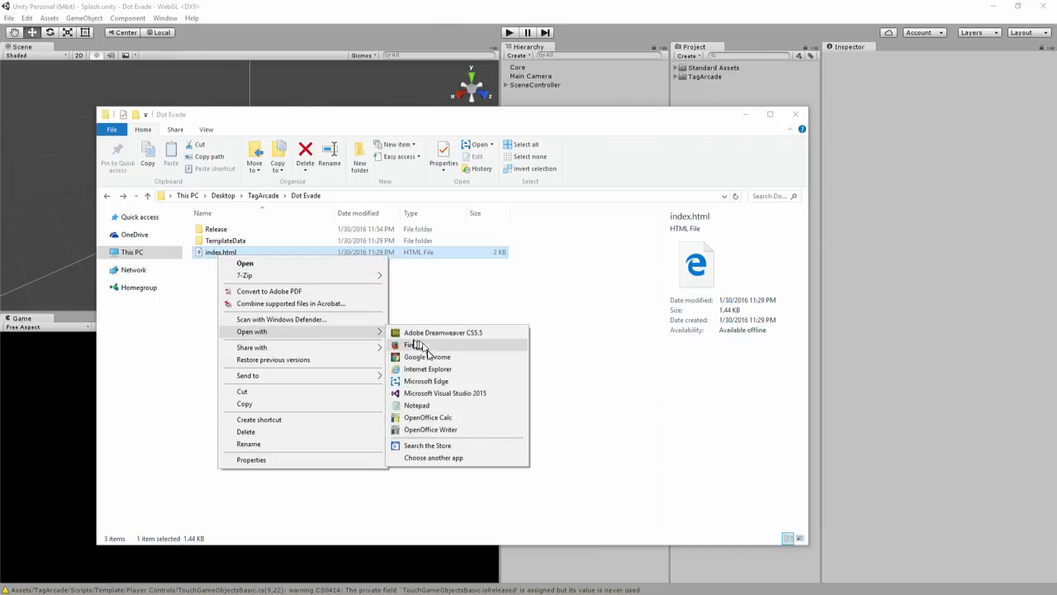
click(413, 345)
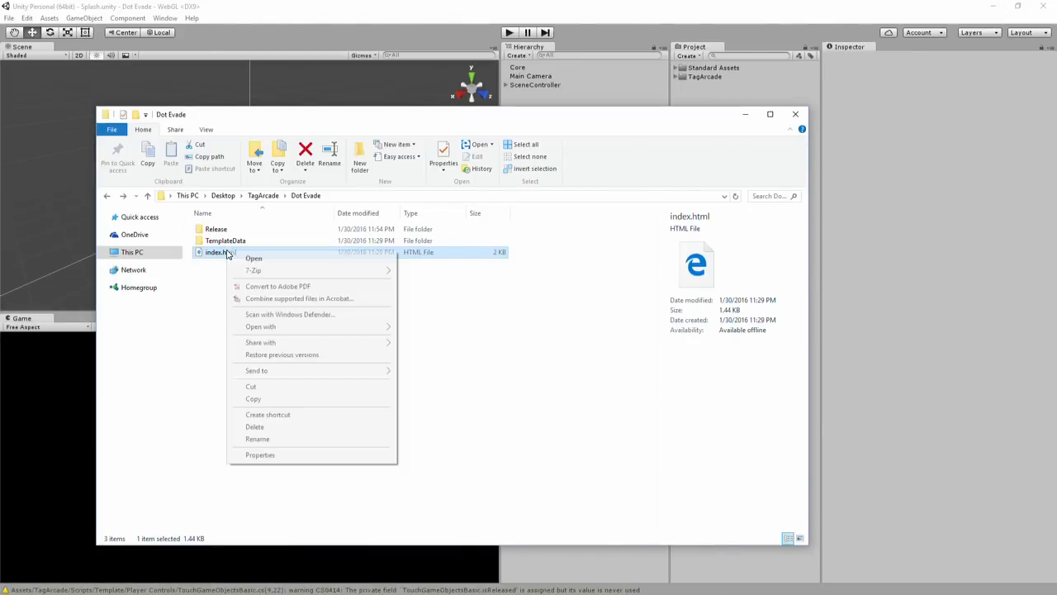
click(261, 327)
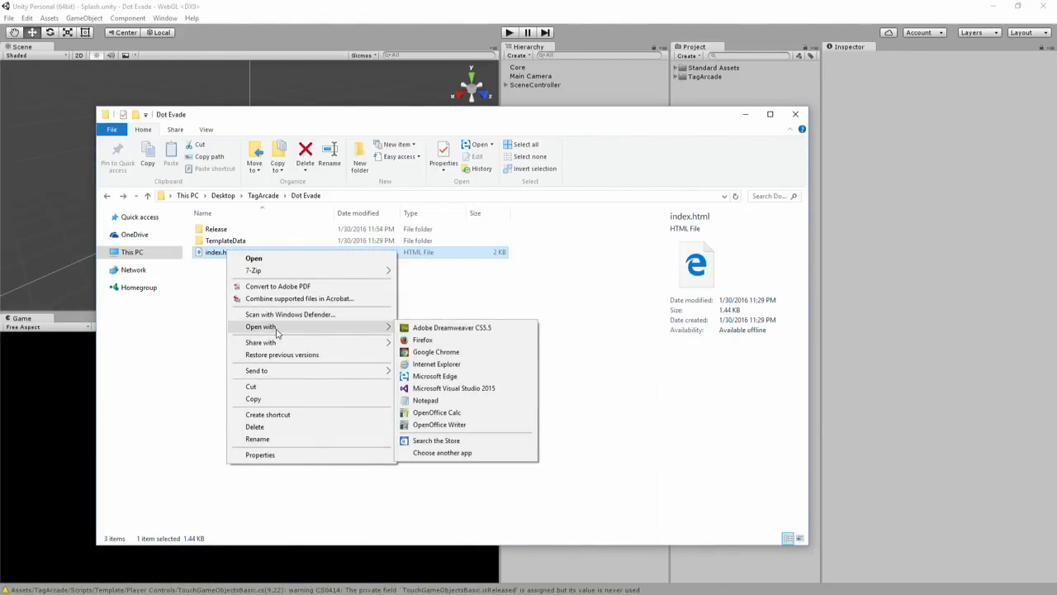
click(436, 352)
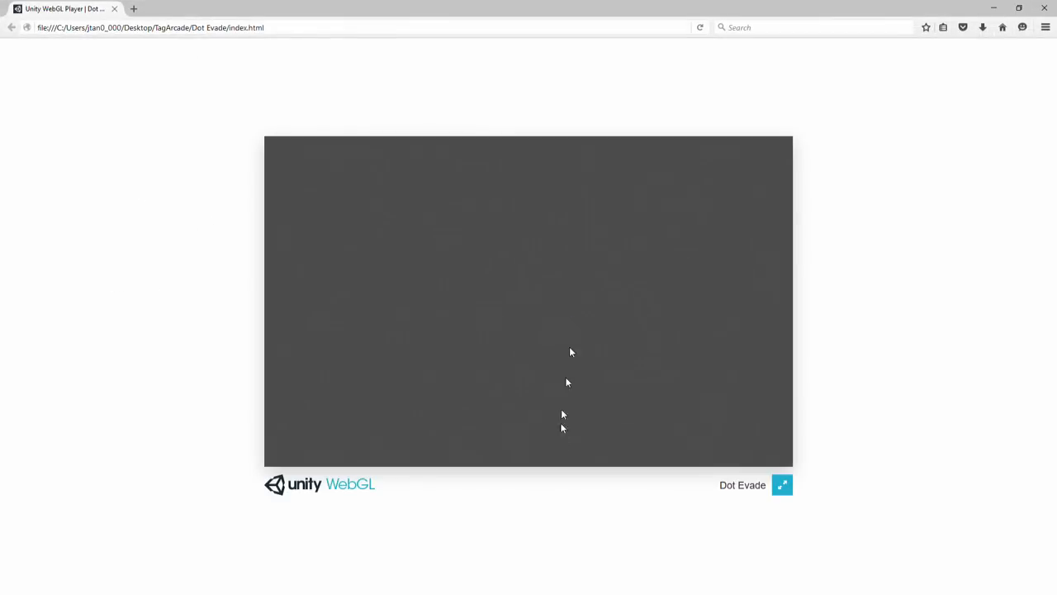
mouse_move(562, 446)
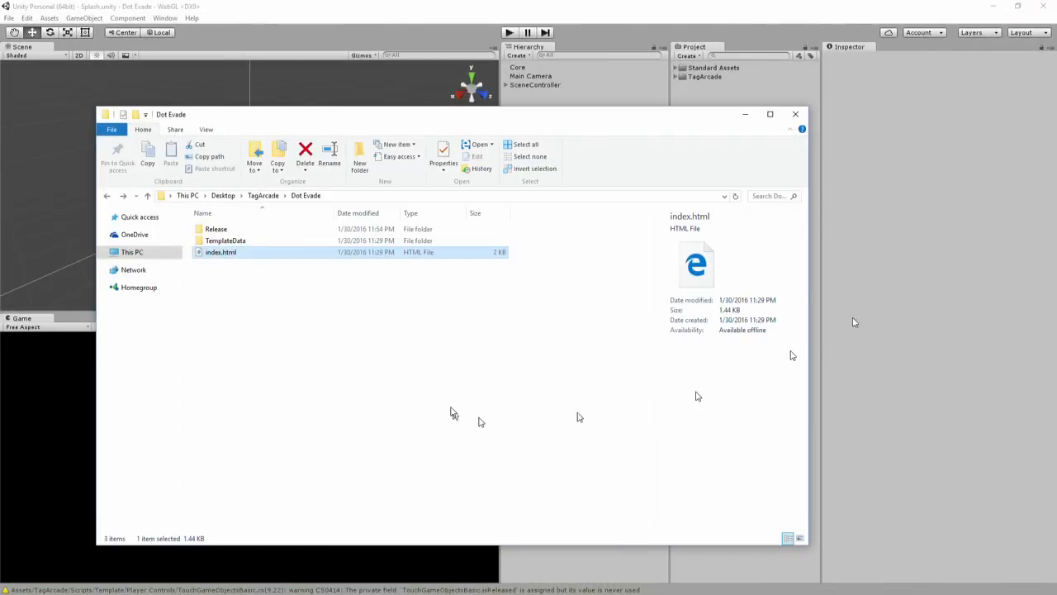
mouse_move(449, 412)
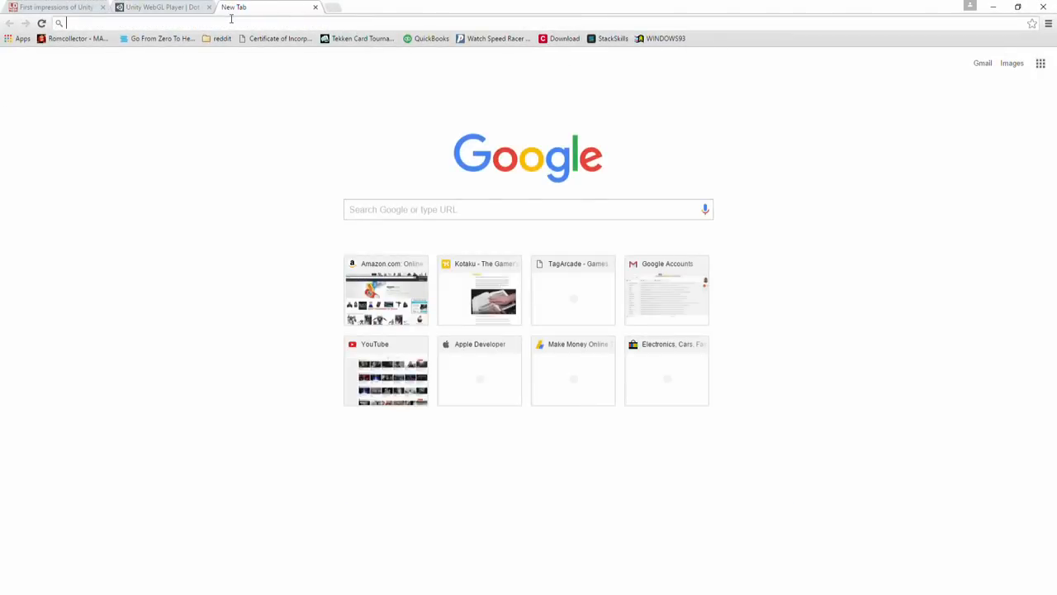
Step: Search Google for 'wamp' and visit the official wampserver.com site
text(wamp)
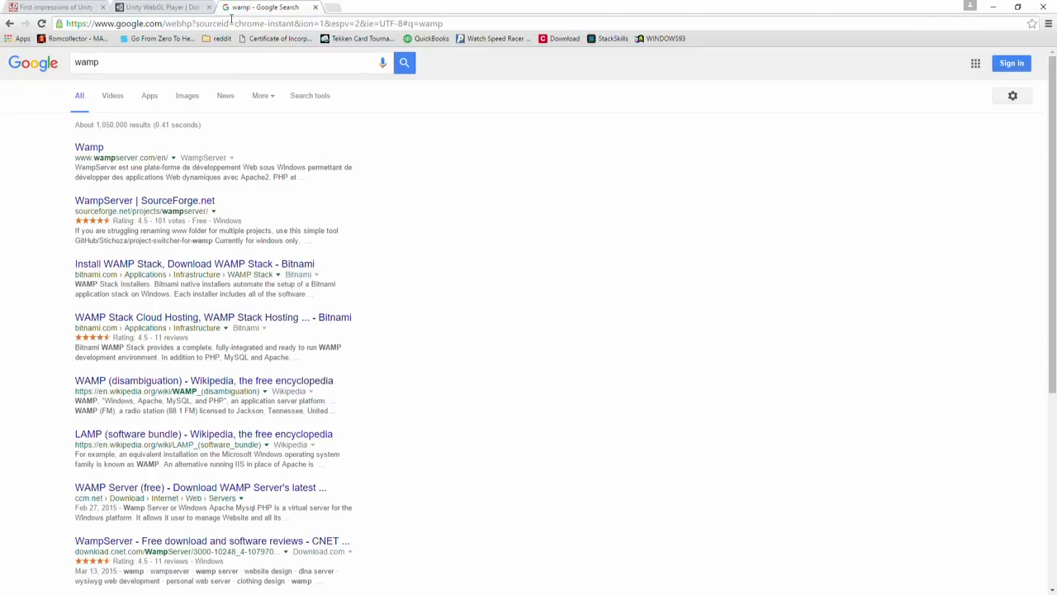
mouse_move(89, 152)
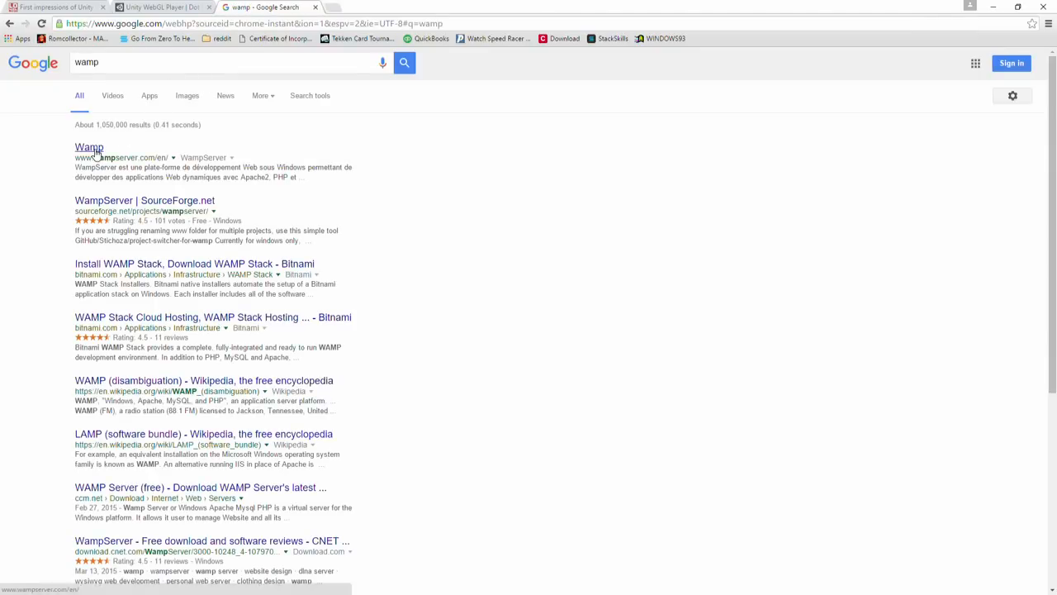
click(89, 147)
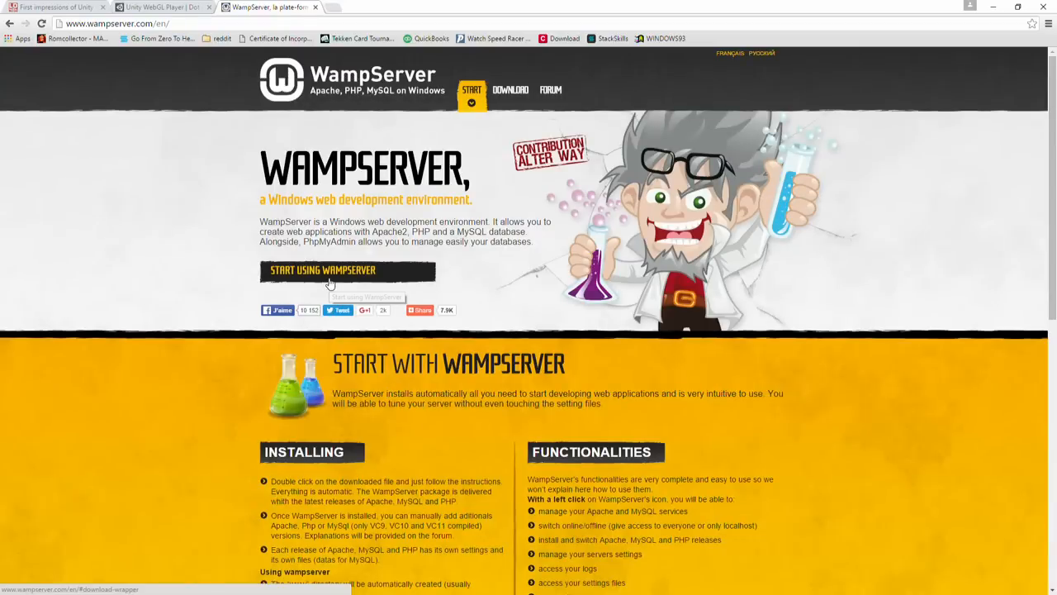
mouse_move(331, 281)
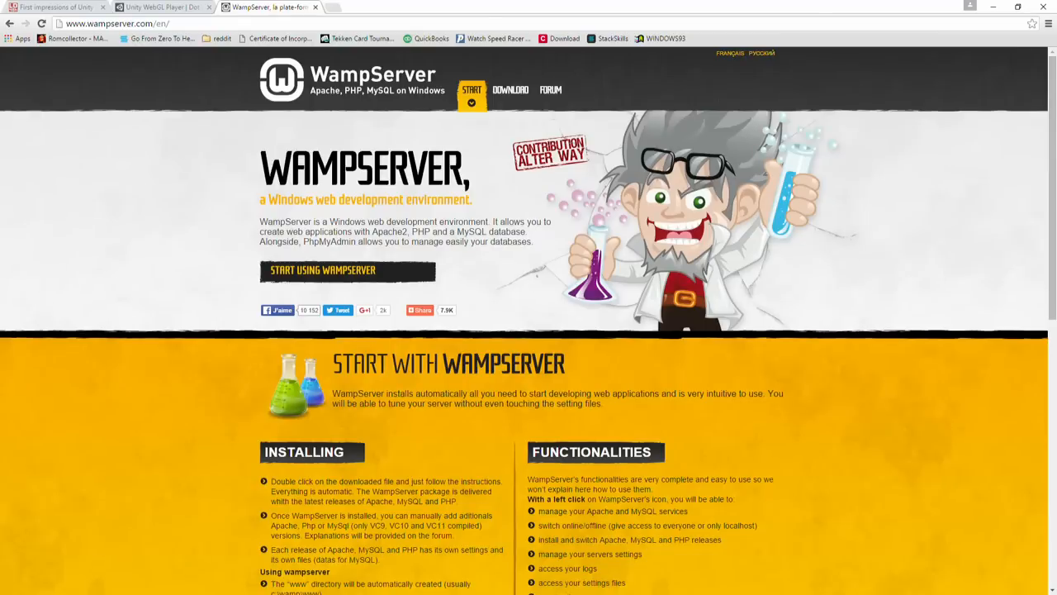
mouse_move(644, 522)
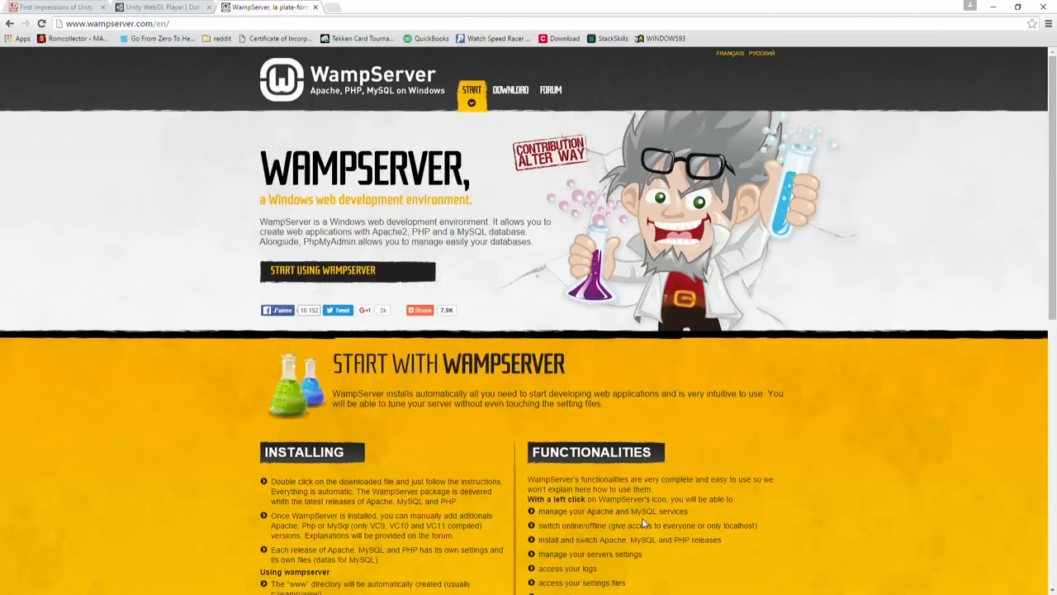
mouse_move(671, 539)
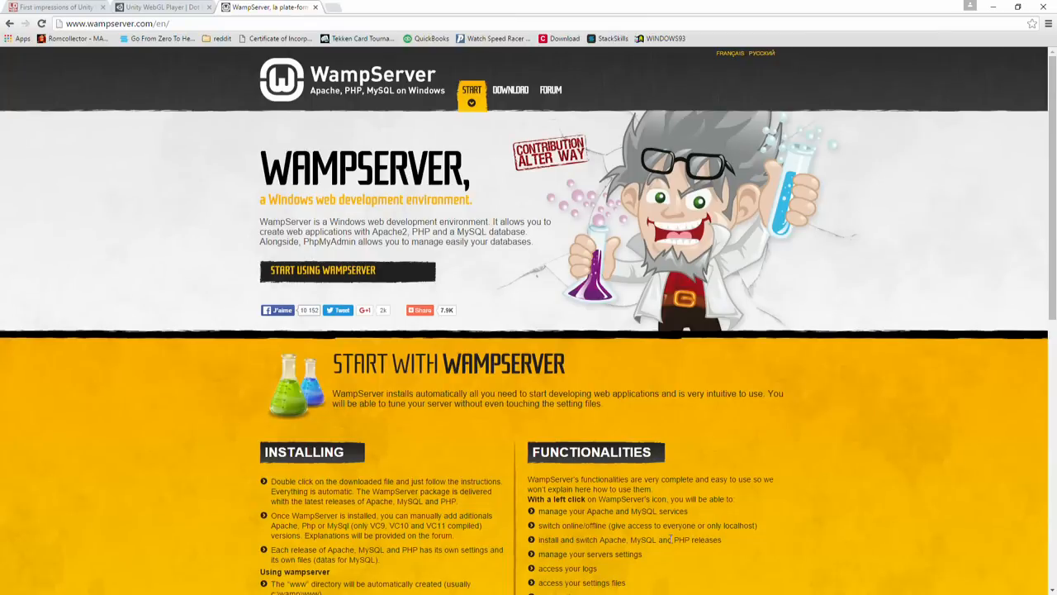
mouse_move(499, 300)
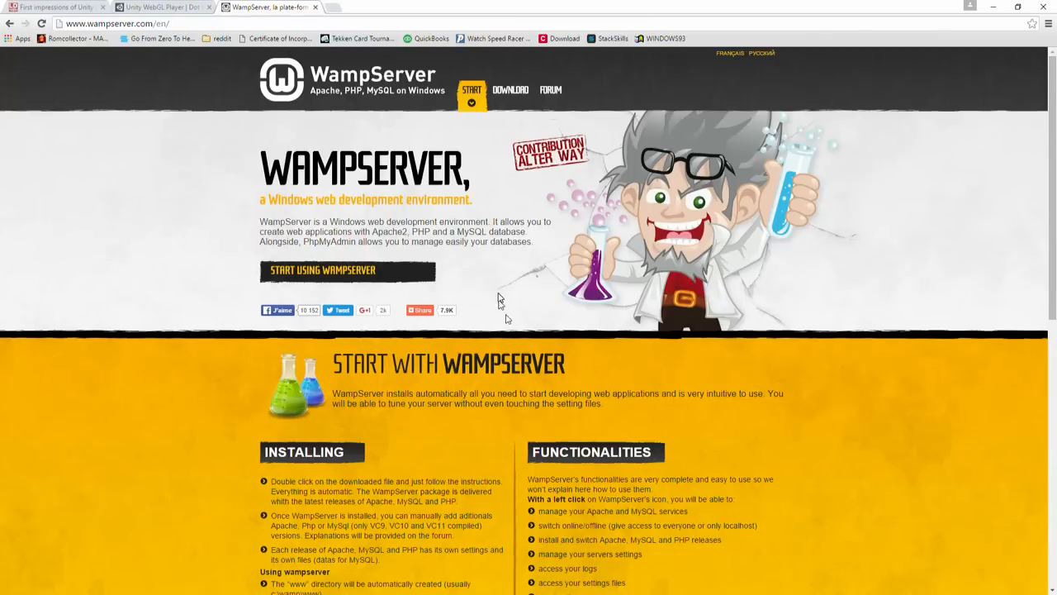
click(116, 23)
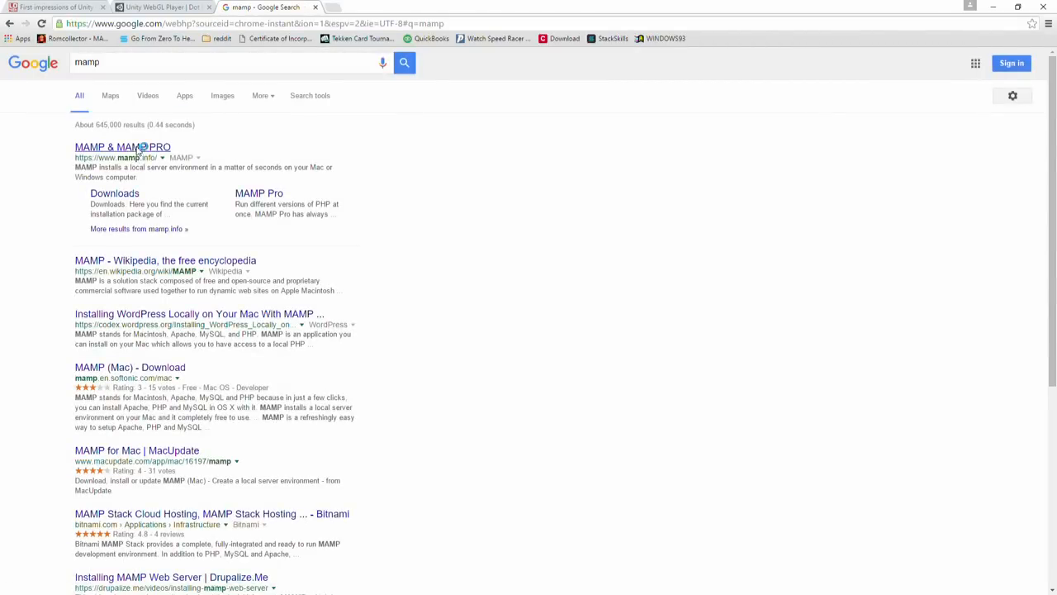
Step: Visit the MAMP site, then the Wikipedia article on the LAMP software bundle from Google results
click(122, 147)
text(l)
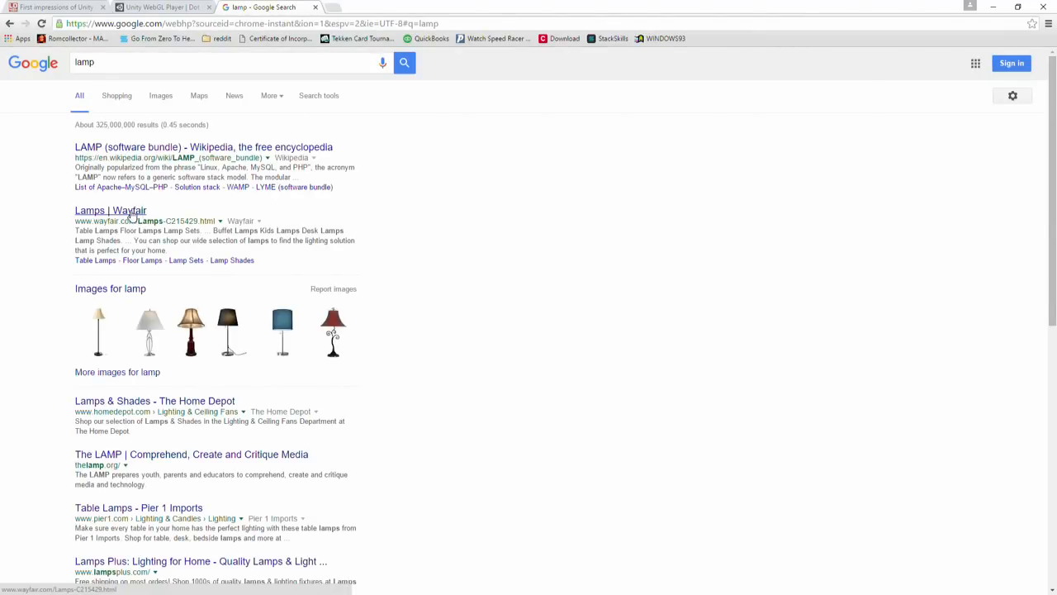
mouse_move(238, 472)
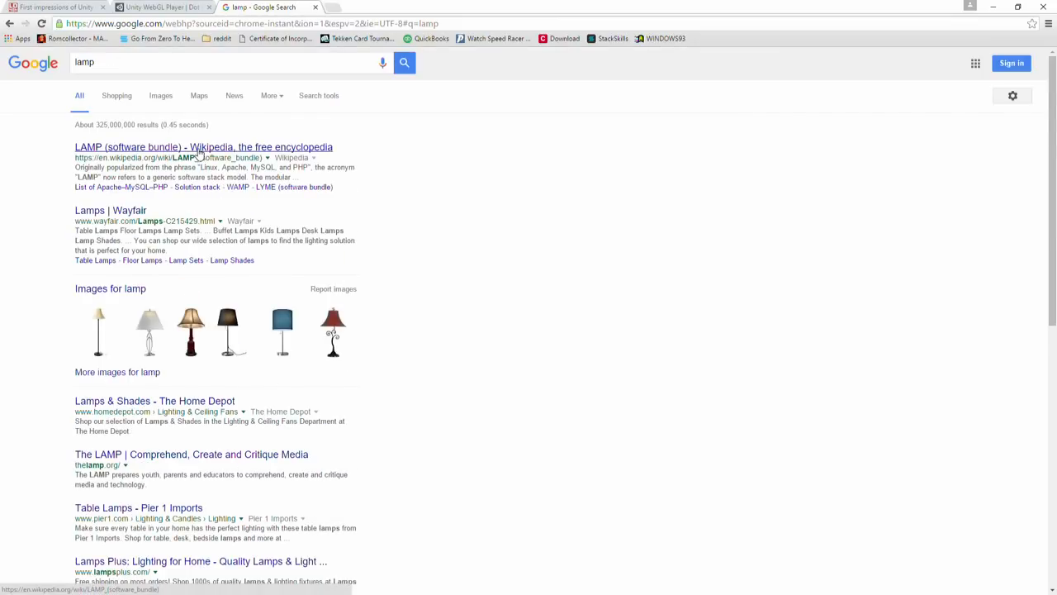
click(203, 147)
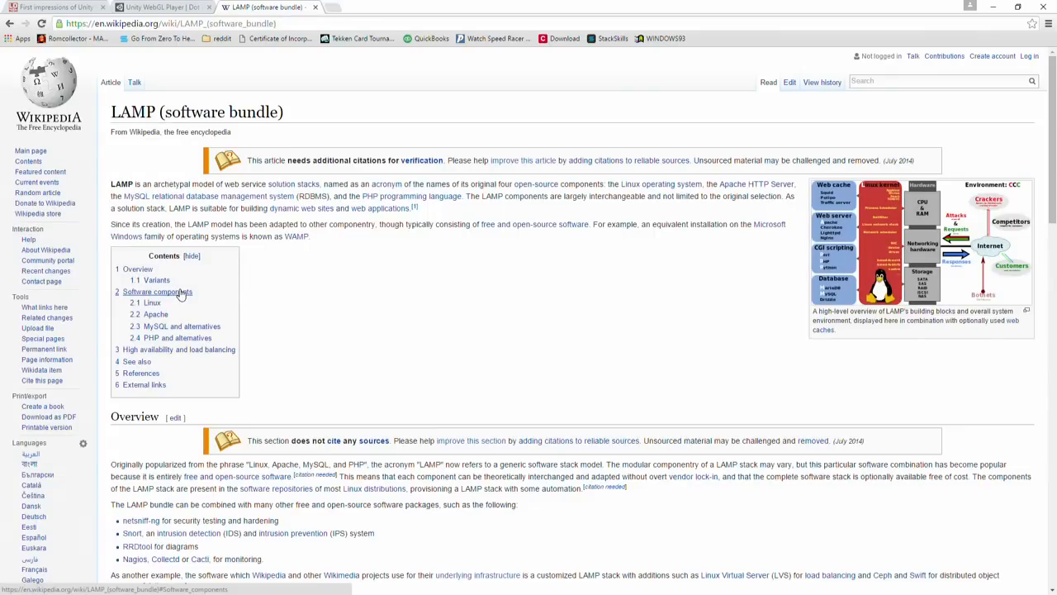